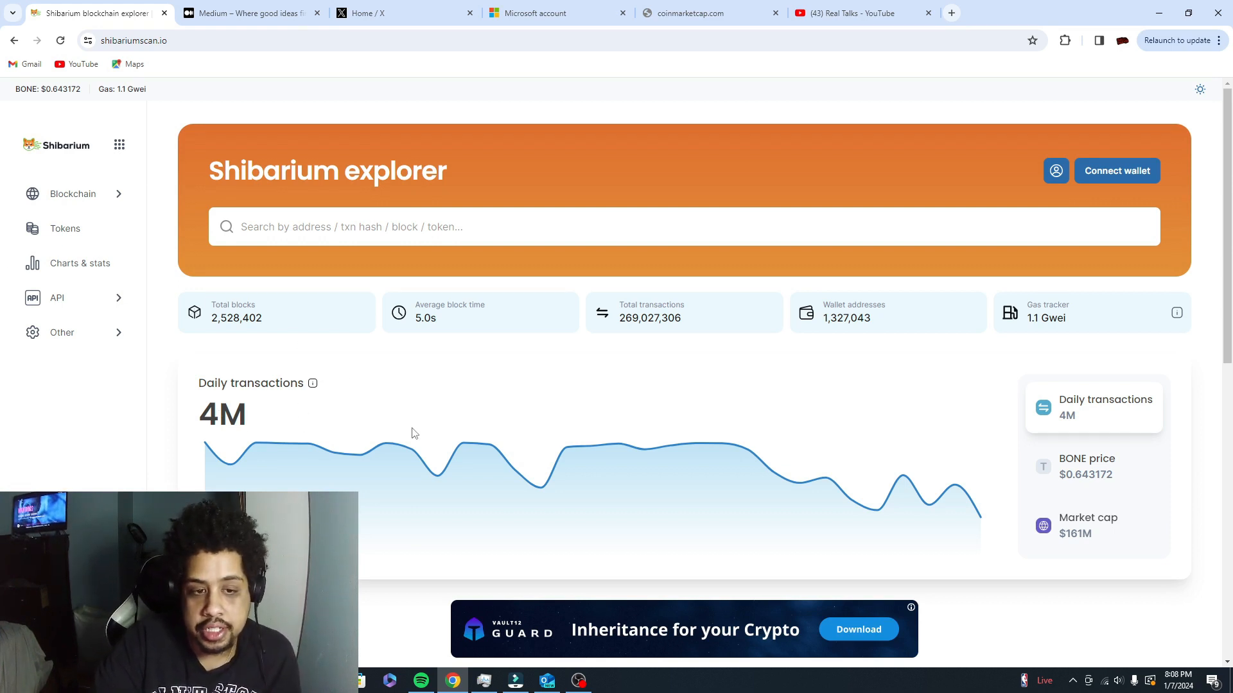
pyautogui.moveTo(429, 325)
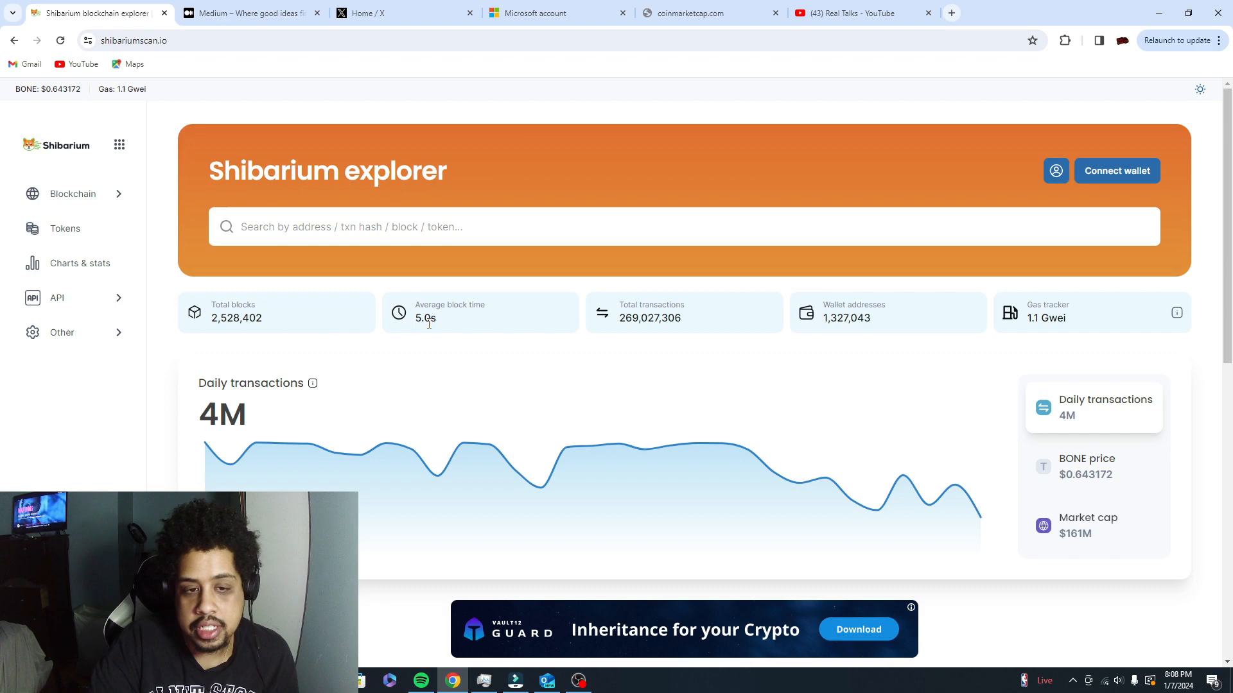
pyautogui.moveTo(448, 335)
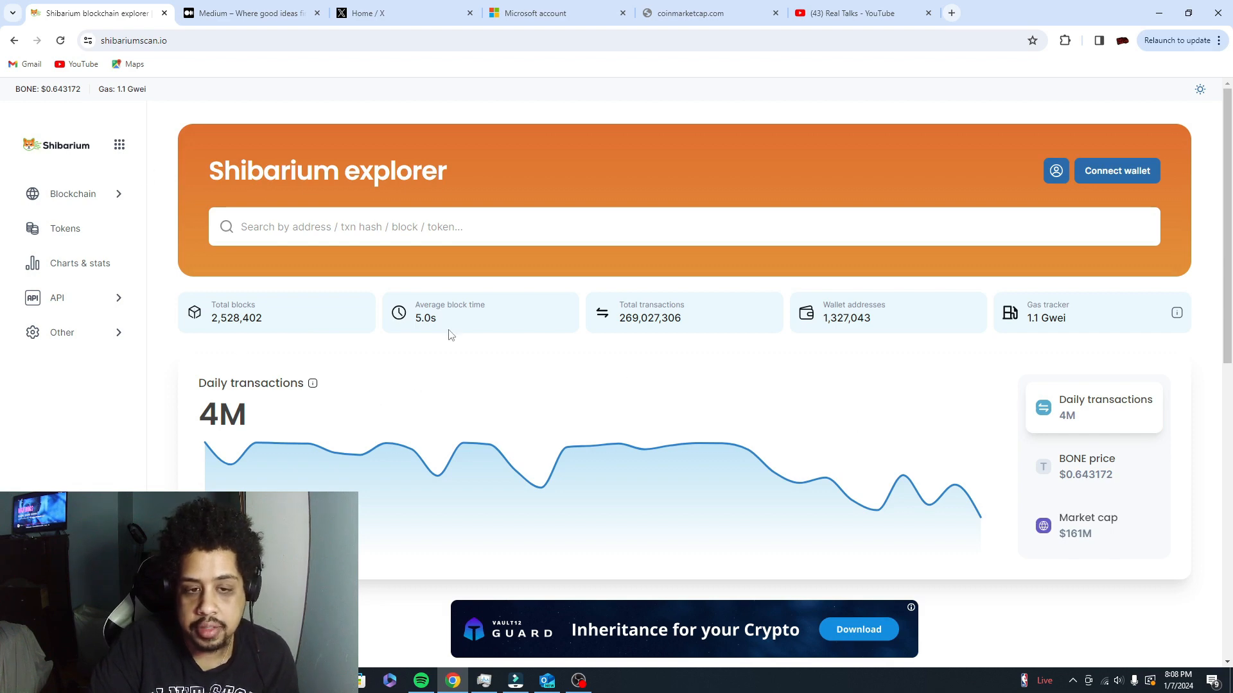
# - Show the Google results for 'shiba inu coin' with the coin overview and top price stories
pyautogui.scroll(-3)
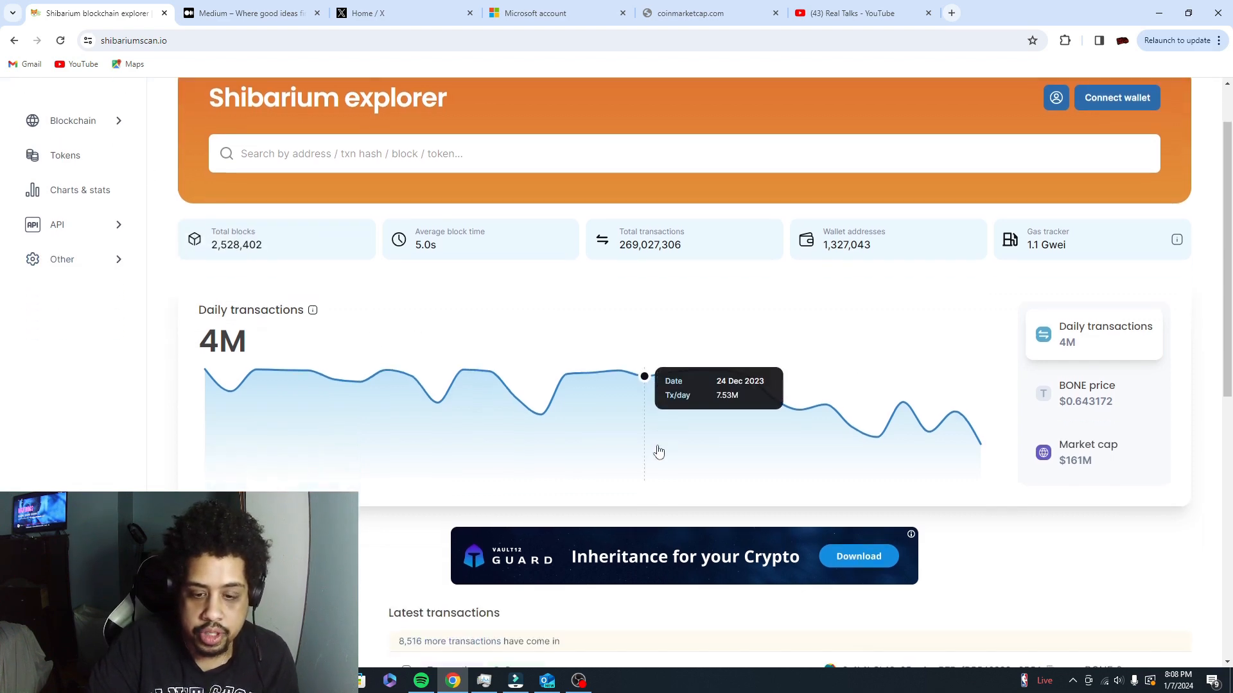
pyautogui.scroll(-3)
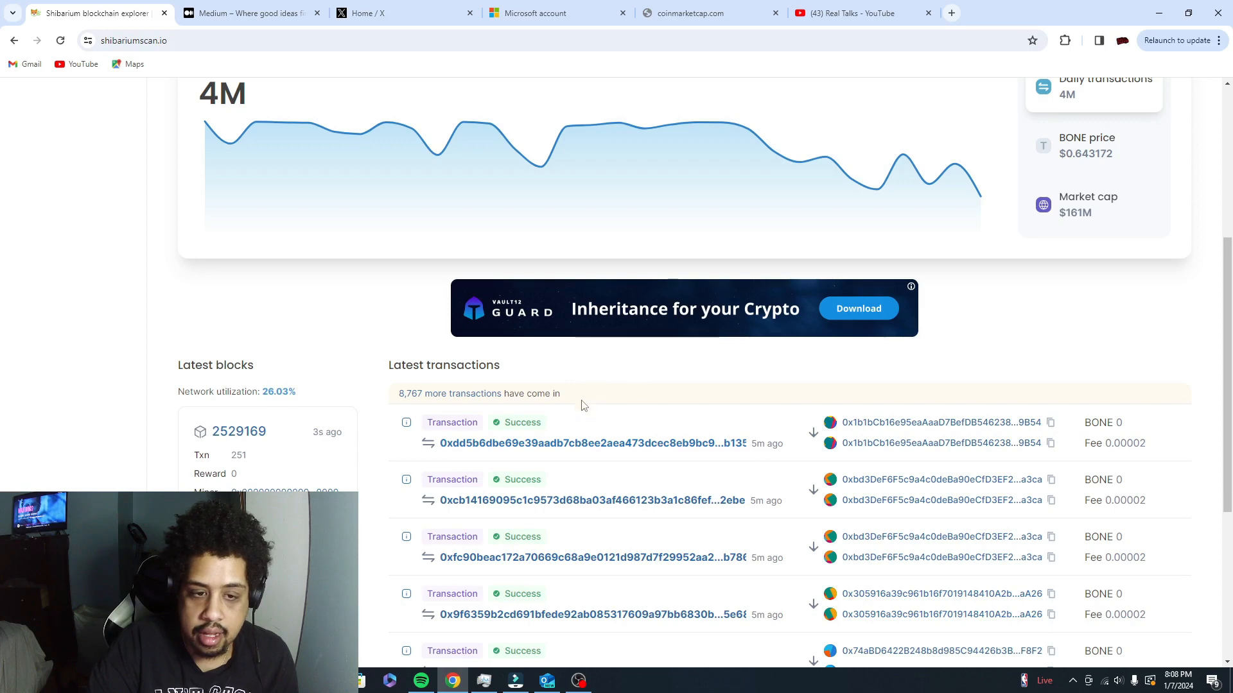
pyautogui.scroll(3)
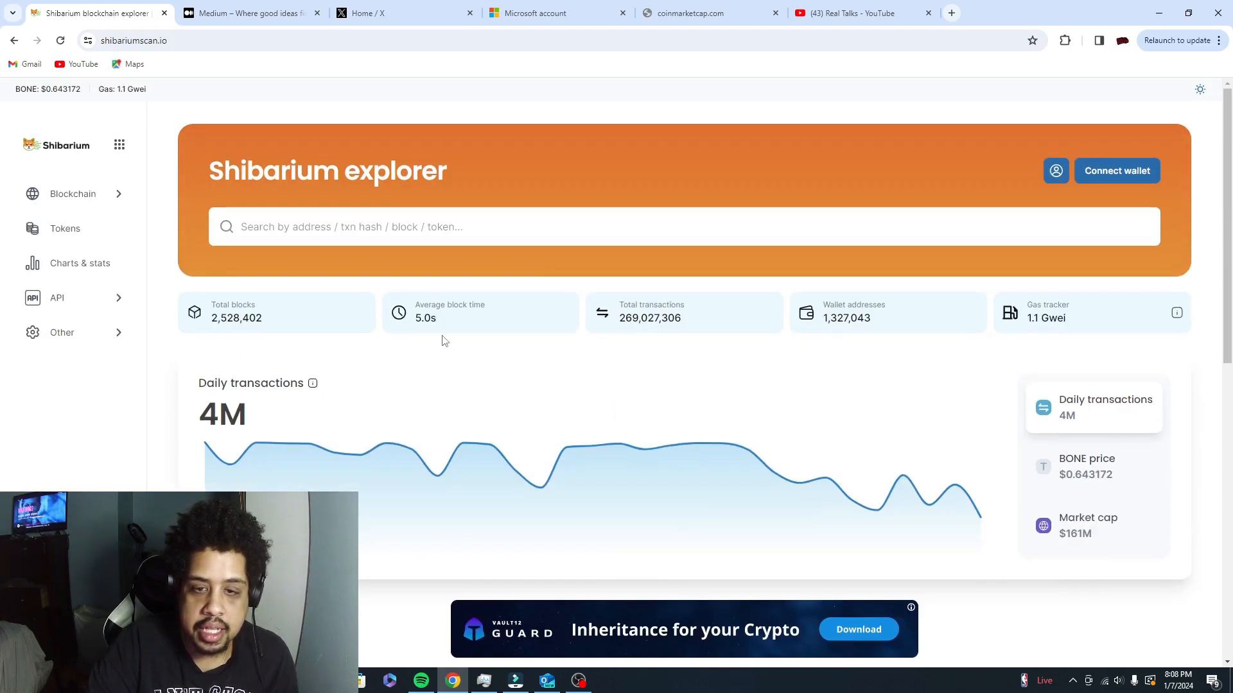
pyautogui.moveTo(711, 344)
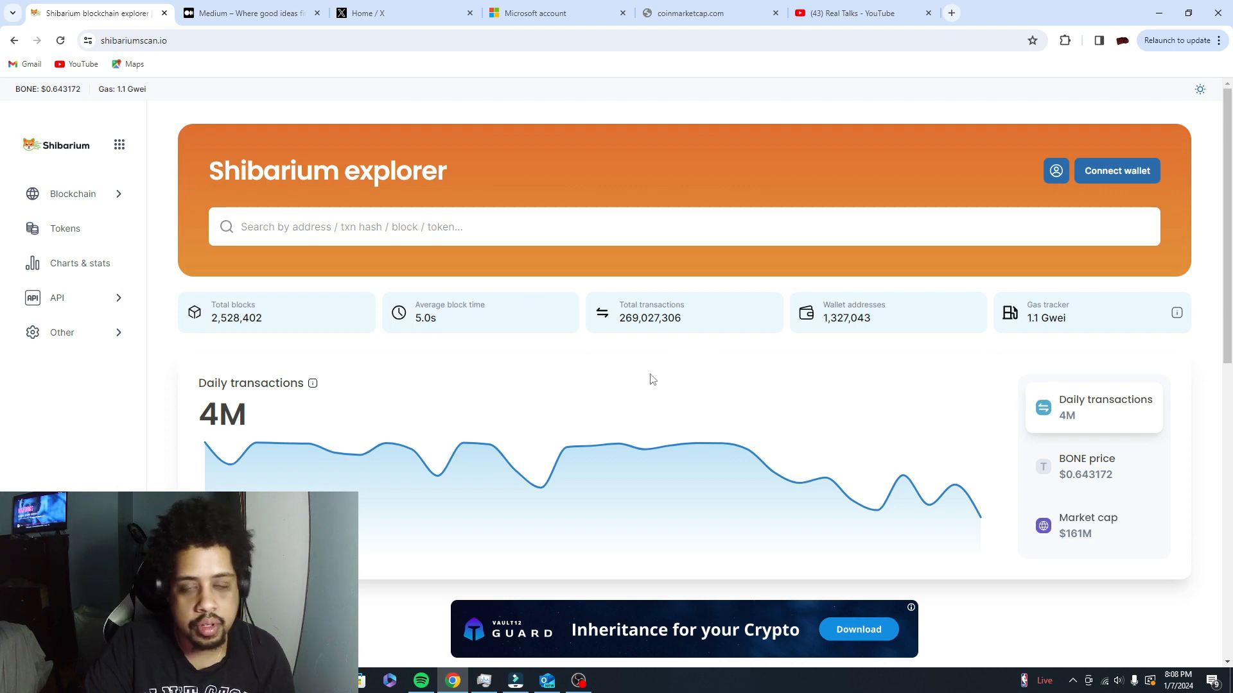
pyautogui.moveTo(246, 262)
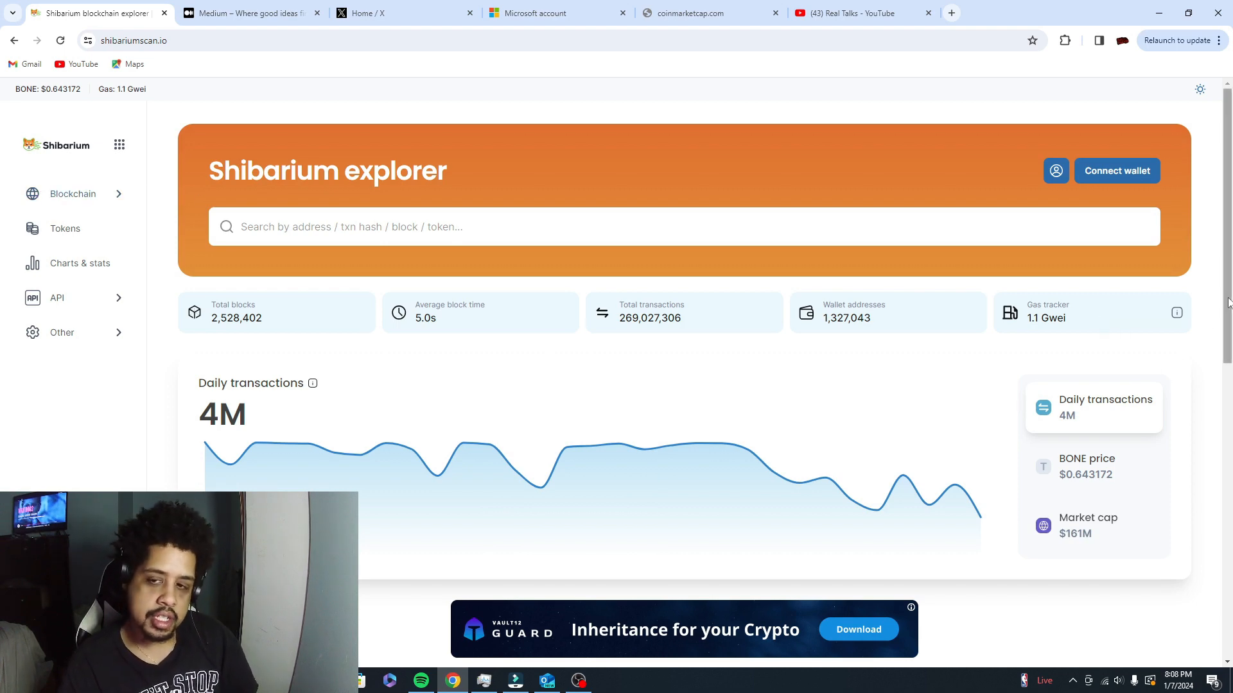
pyautogui.moveTo(437, 476)
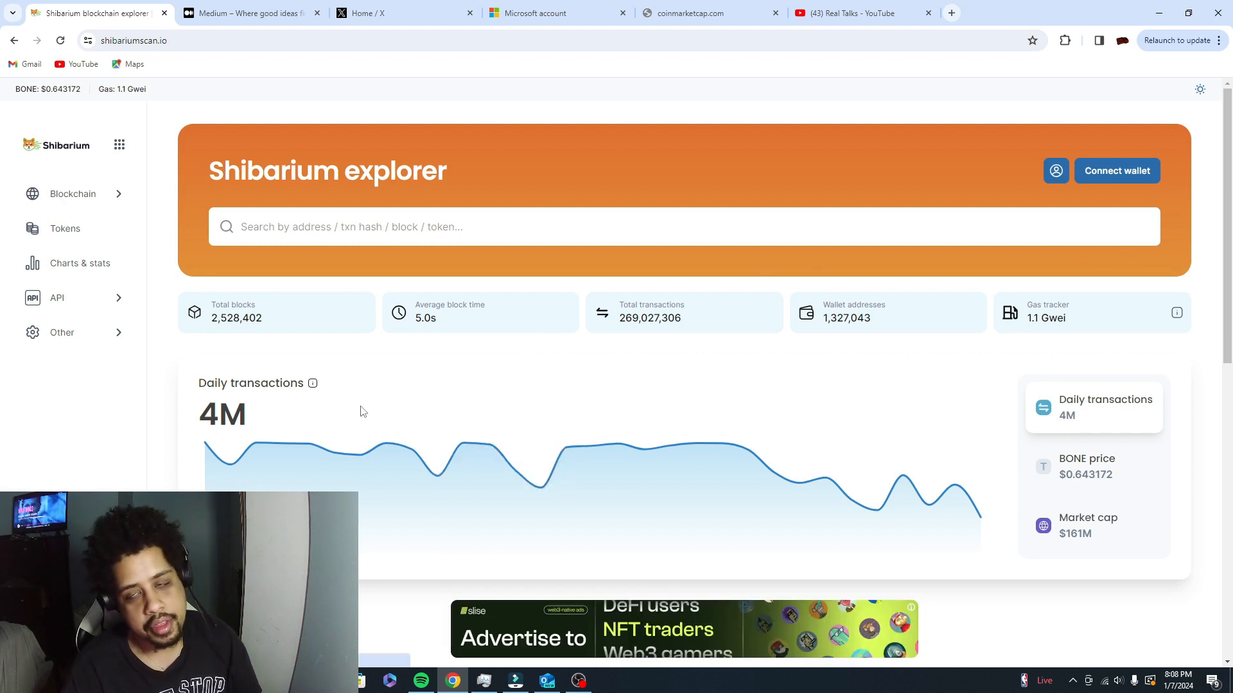
pyautogui.moveTo(908, 432)
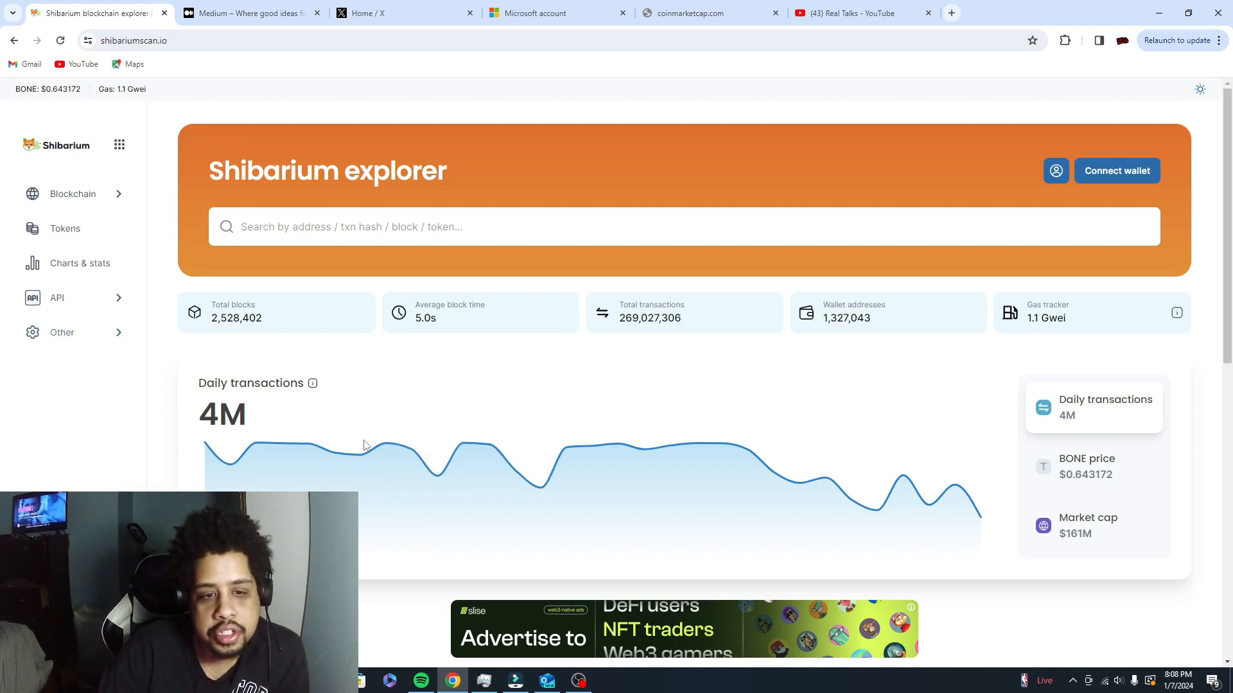
pyautogui.moveTo(541, 488)
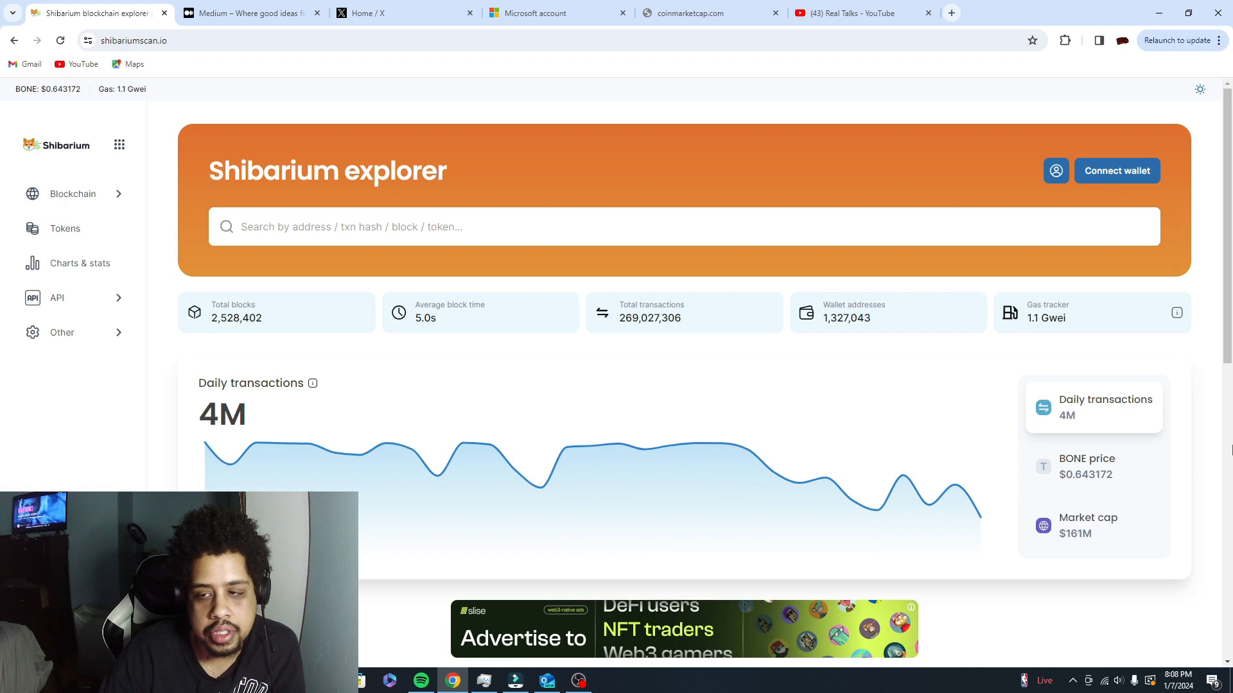
pyautogui.moveTo(592, 479)
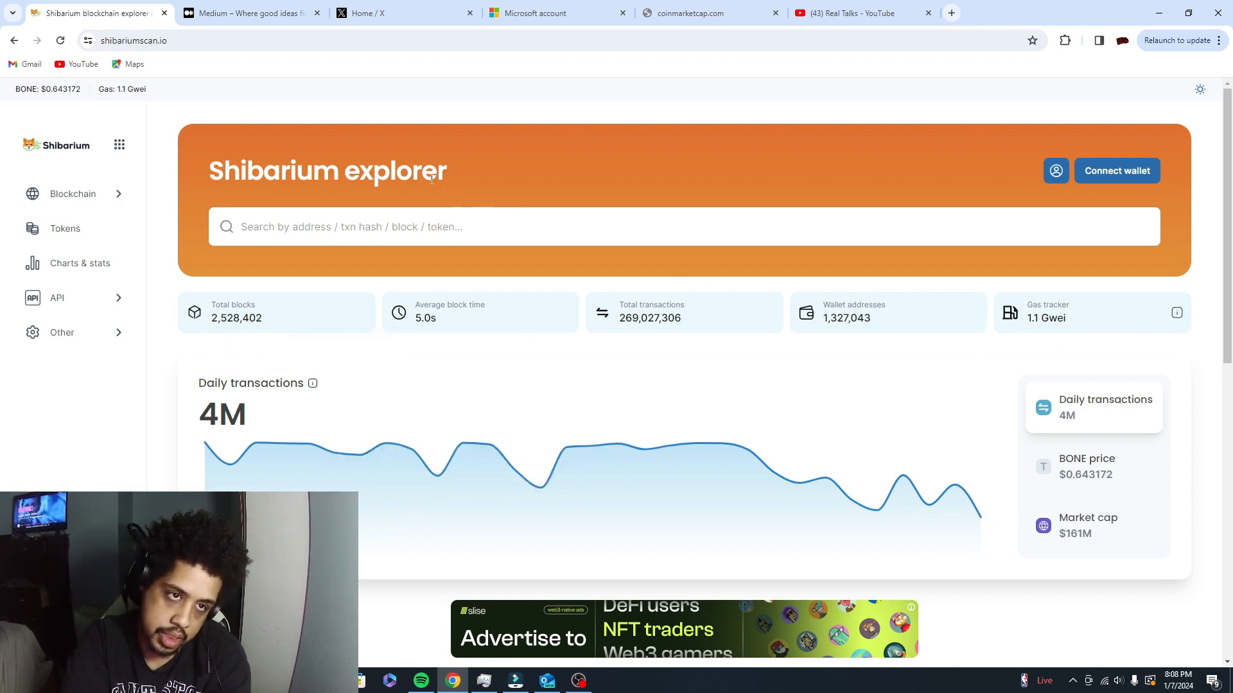
pyautogui.click(252, 13)
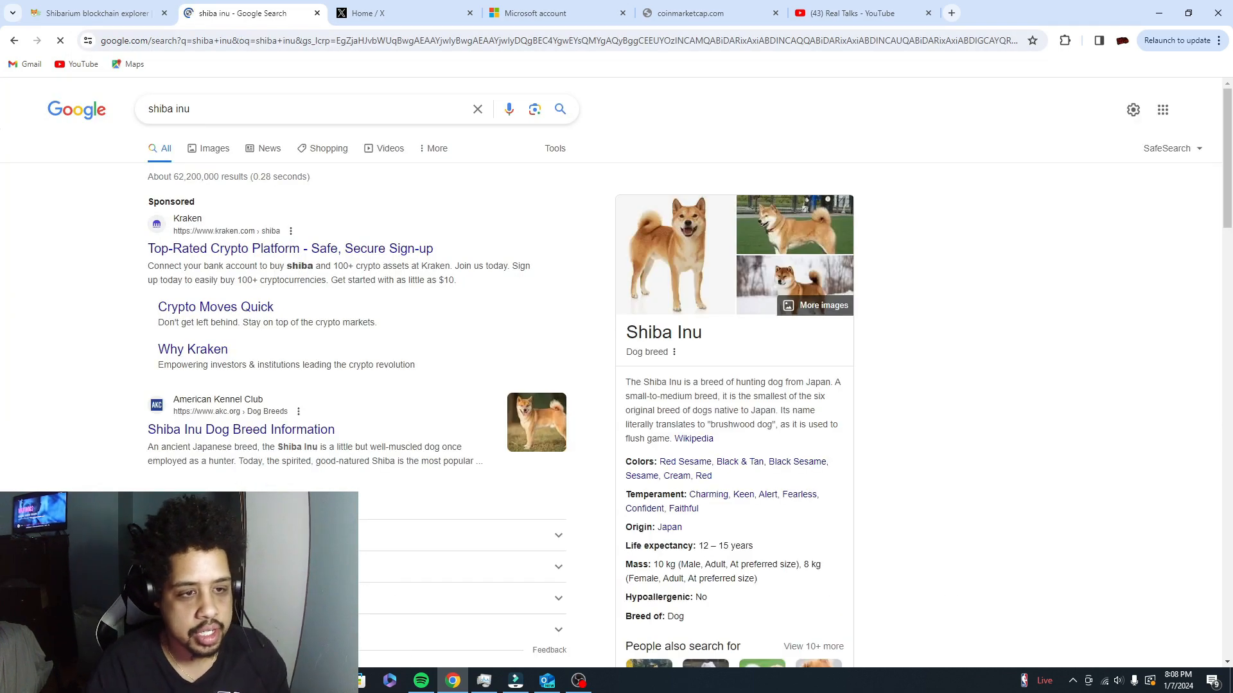
pyautogui.scroll(-3)
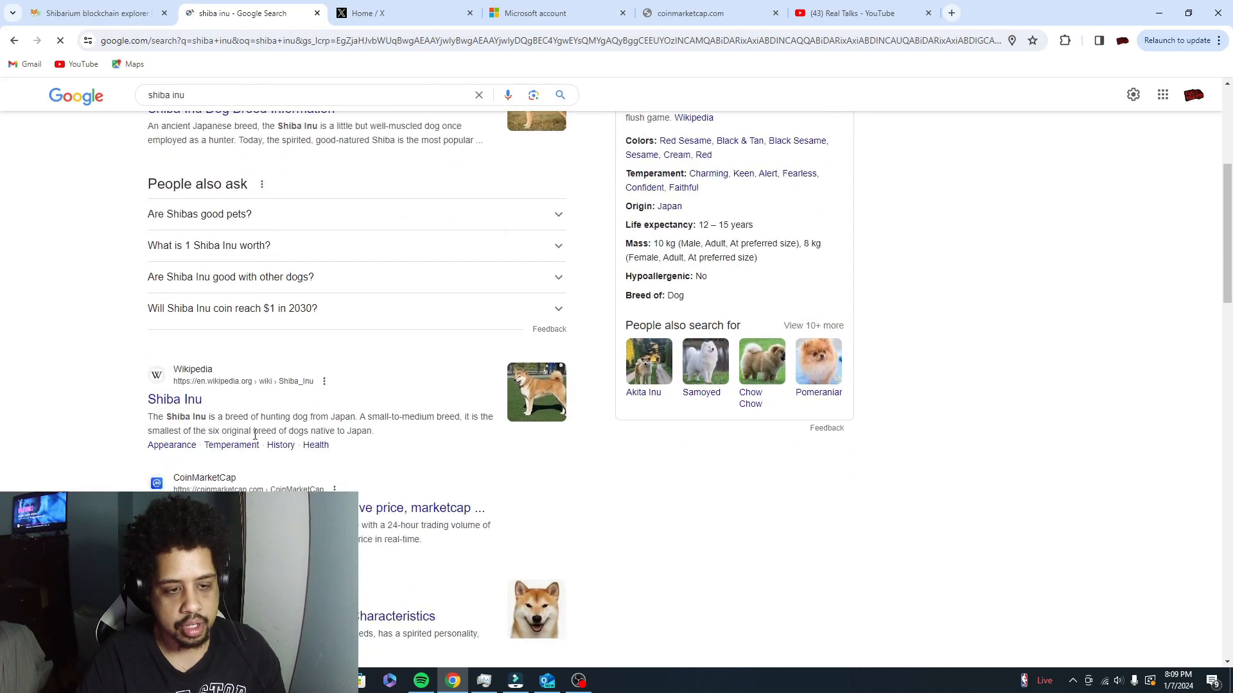
pyautogui.click(306, 108)
pyautogui.write(' coin')
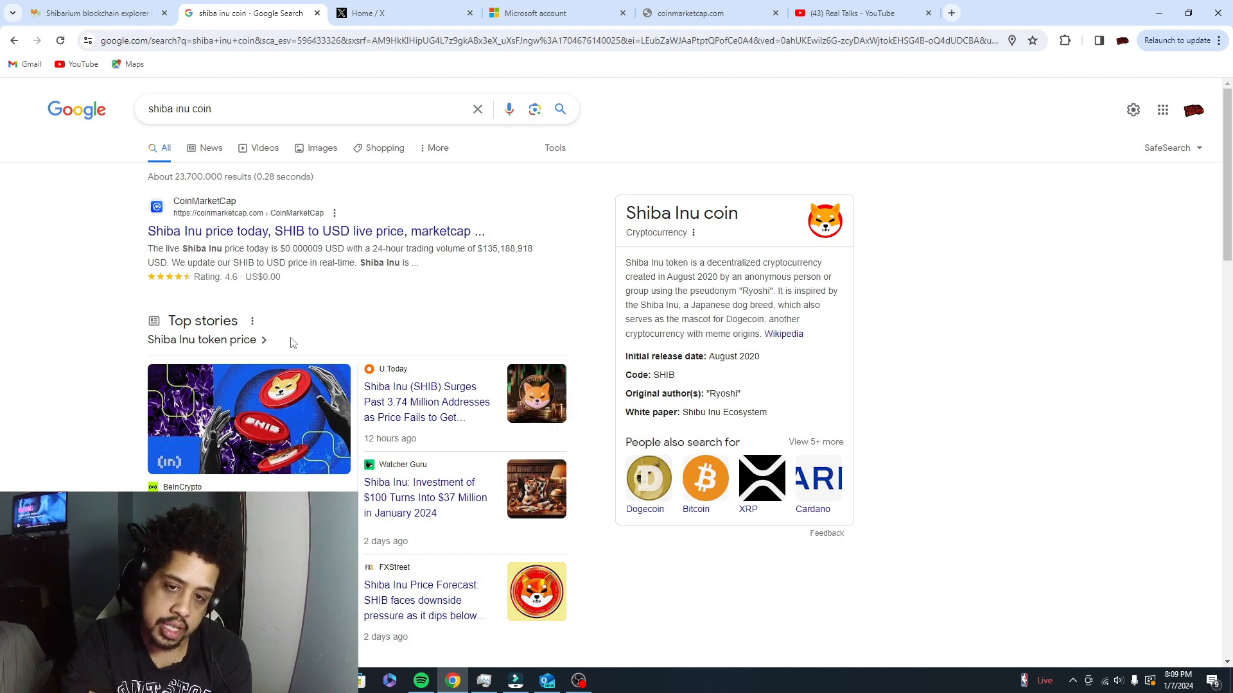
pyautogui.scroll(-3)
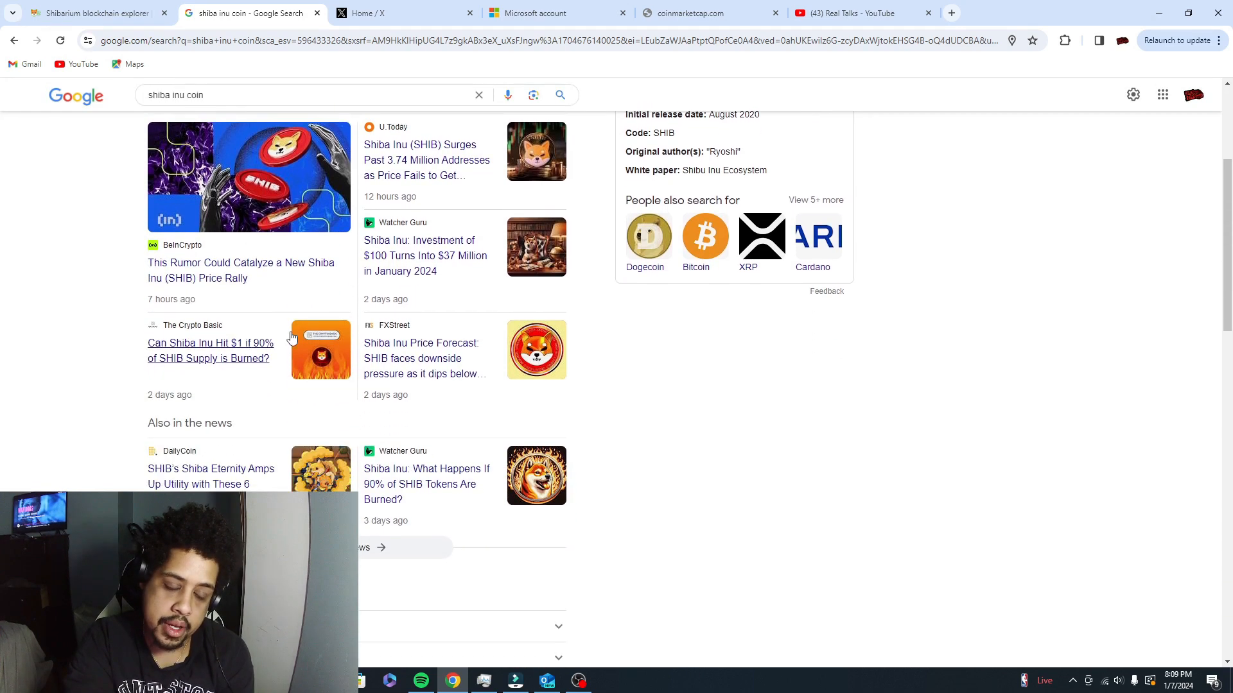
pyautogui.scroll(-3)
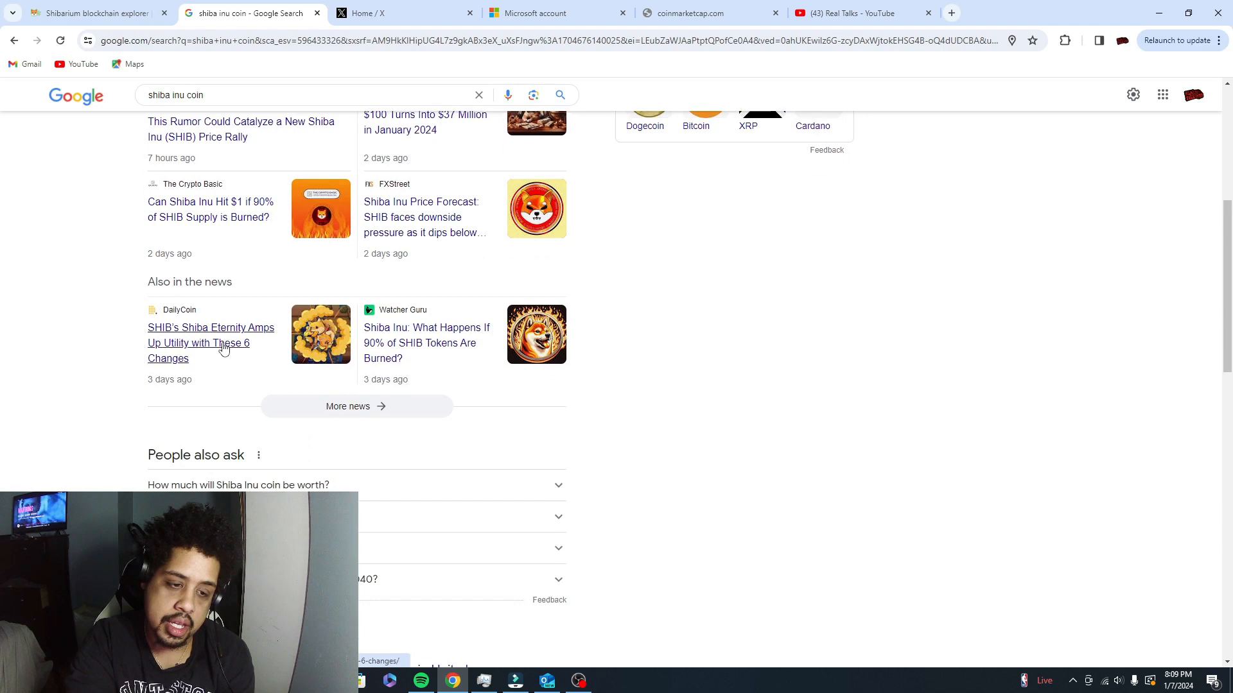
pyautogui.scroll(-3)
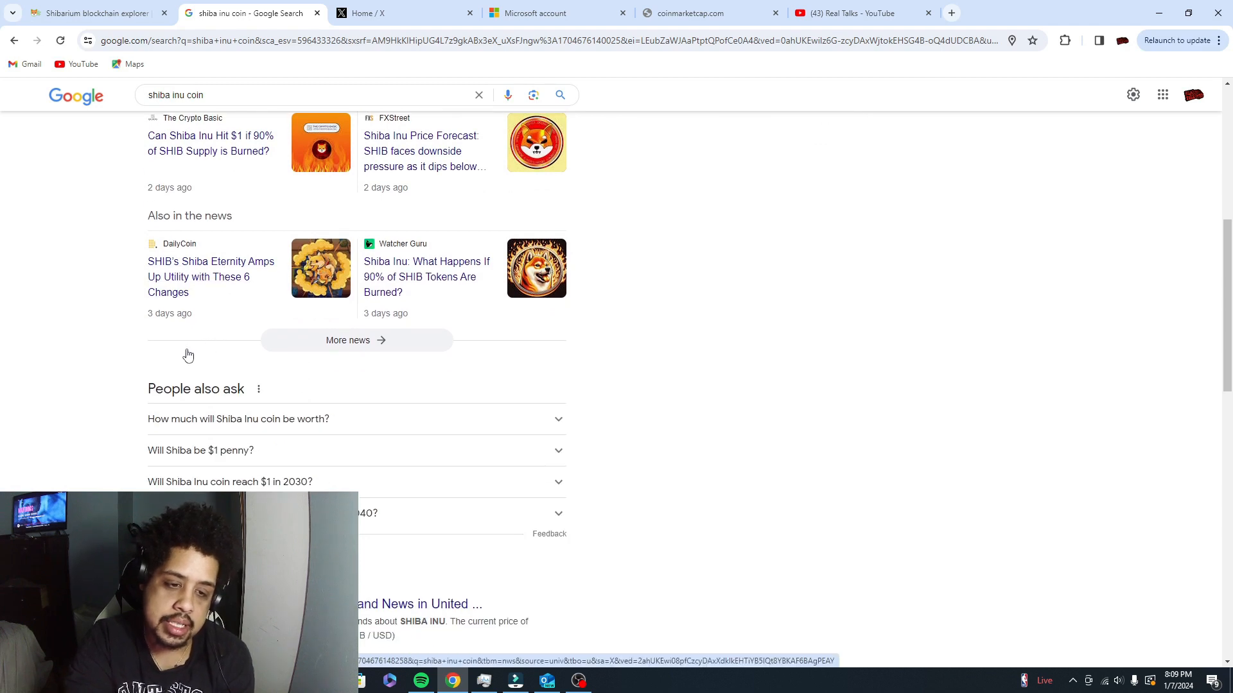
pyautogui.scroll(-3)
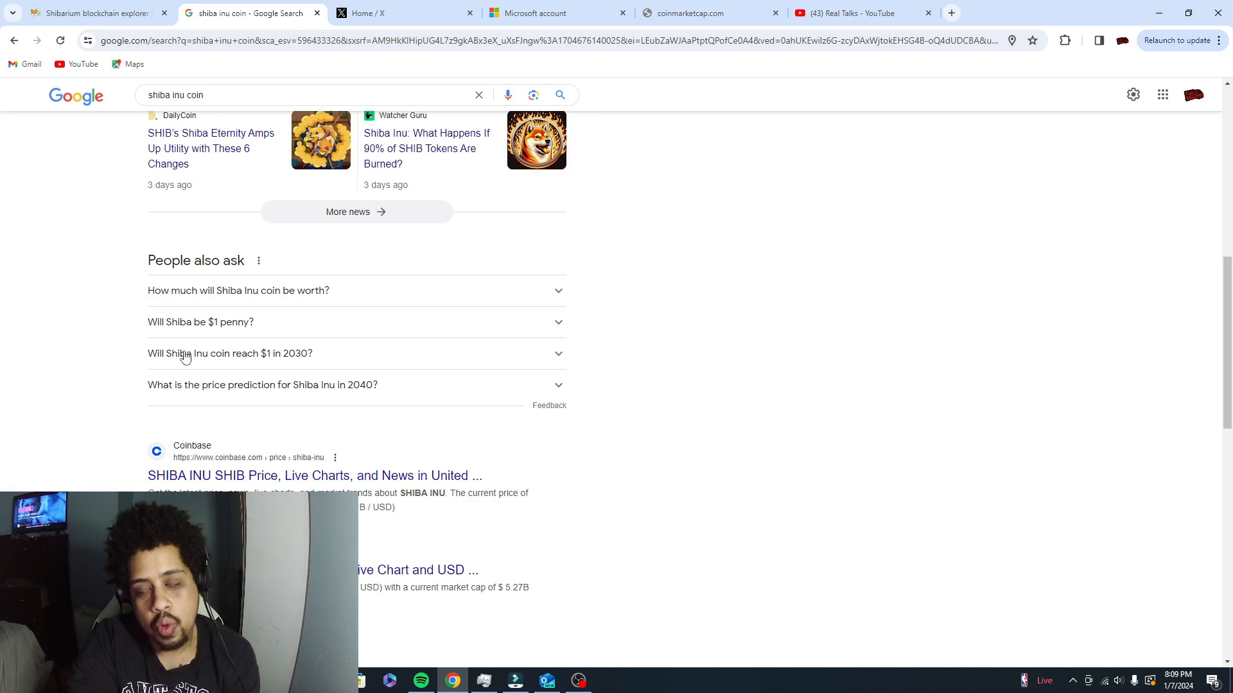
pyautogui.moveTo(180, 364)
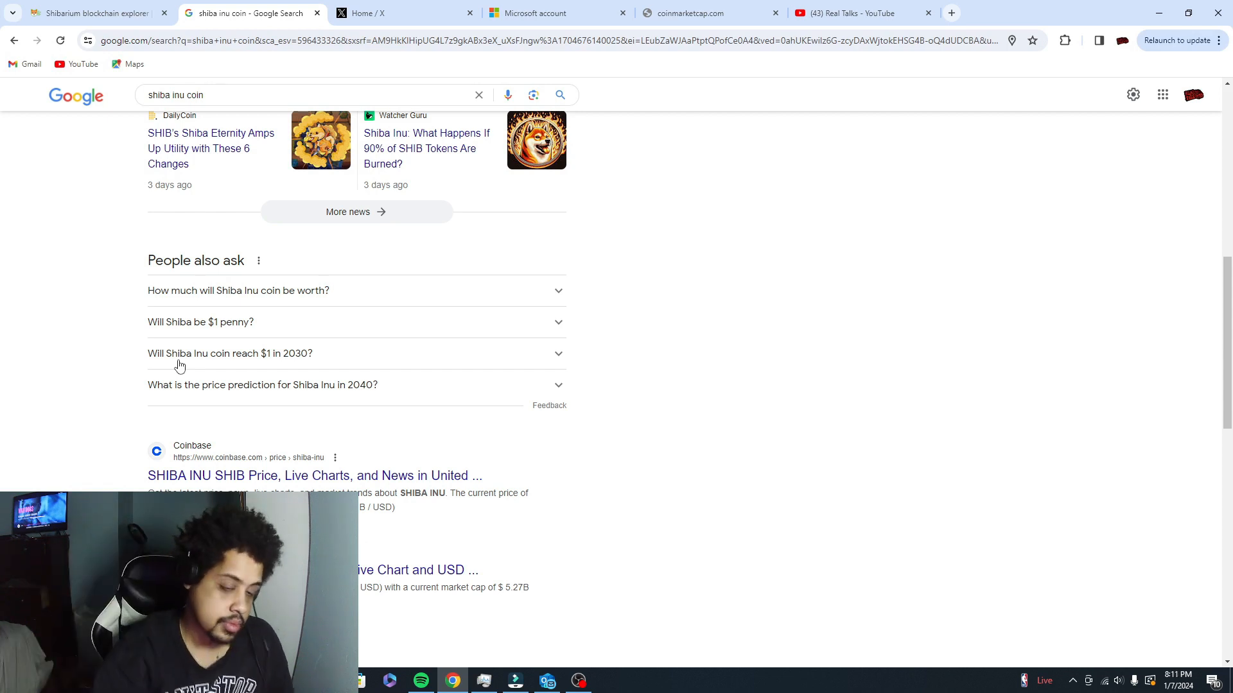
pyautogui.click(229, 353)
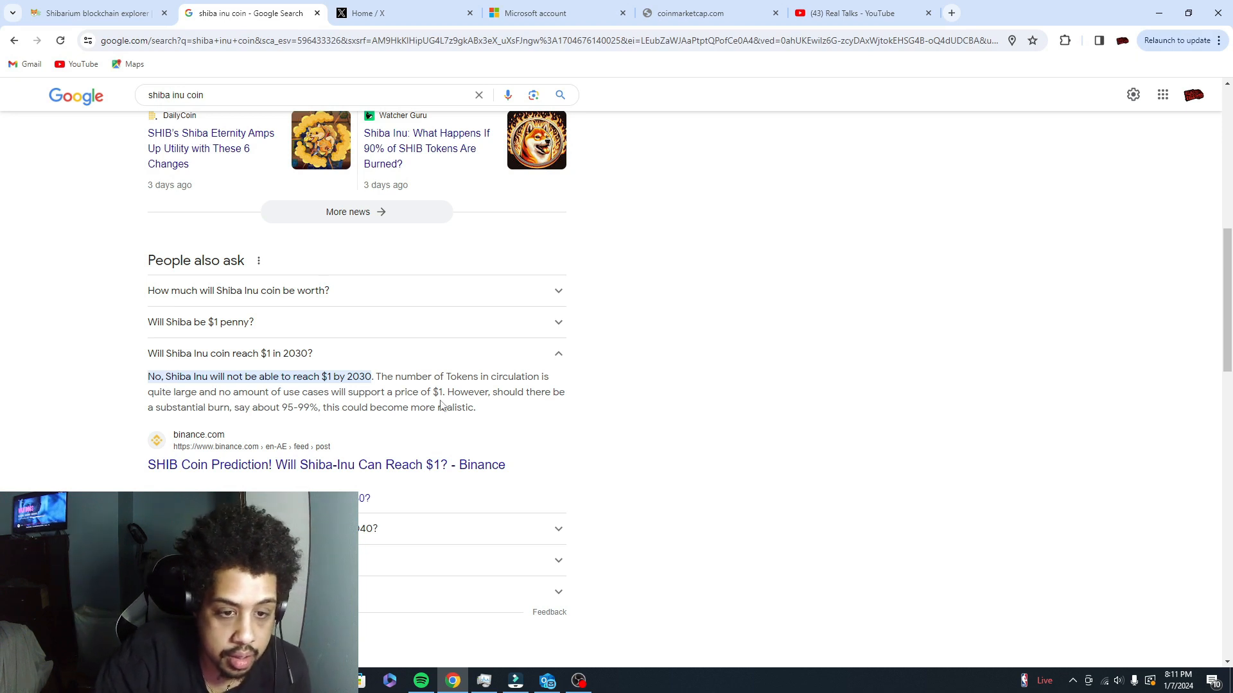
pyautogui.moveTo(440, 425)
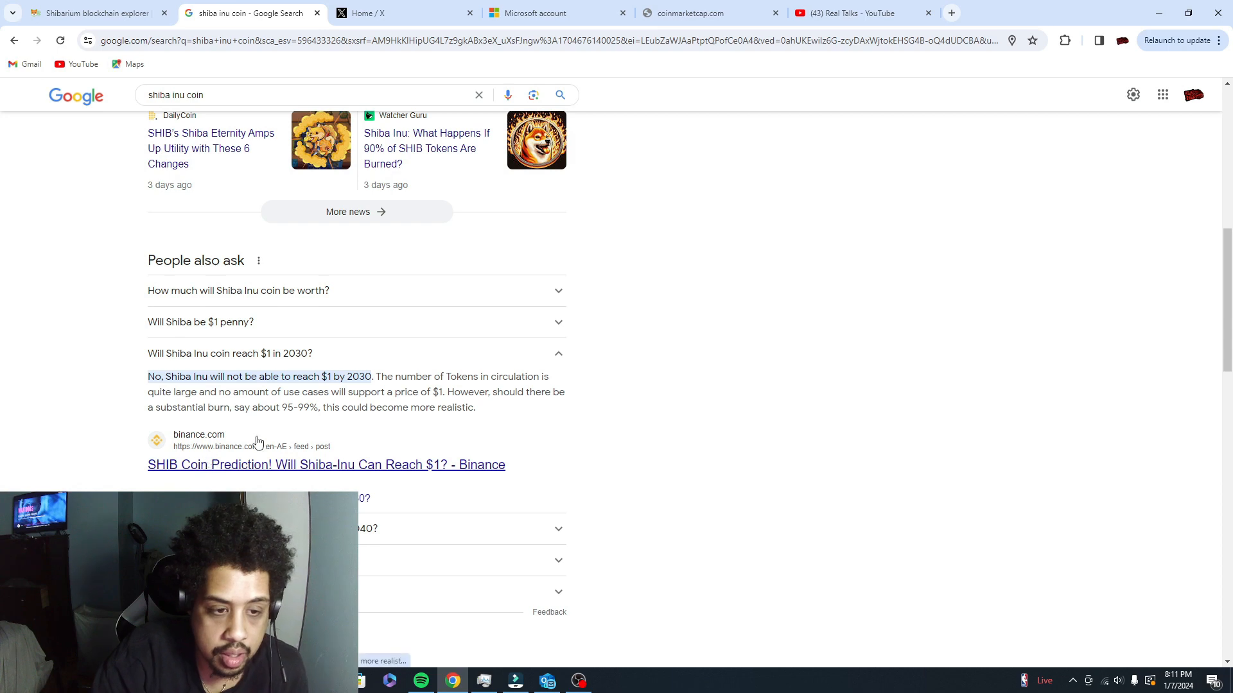
pyautogui.click(230, 353)
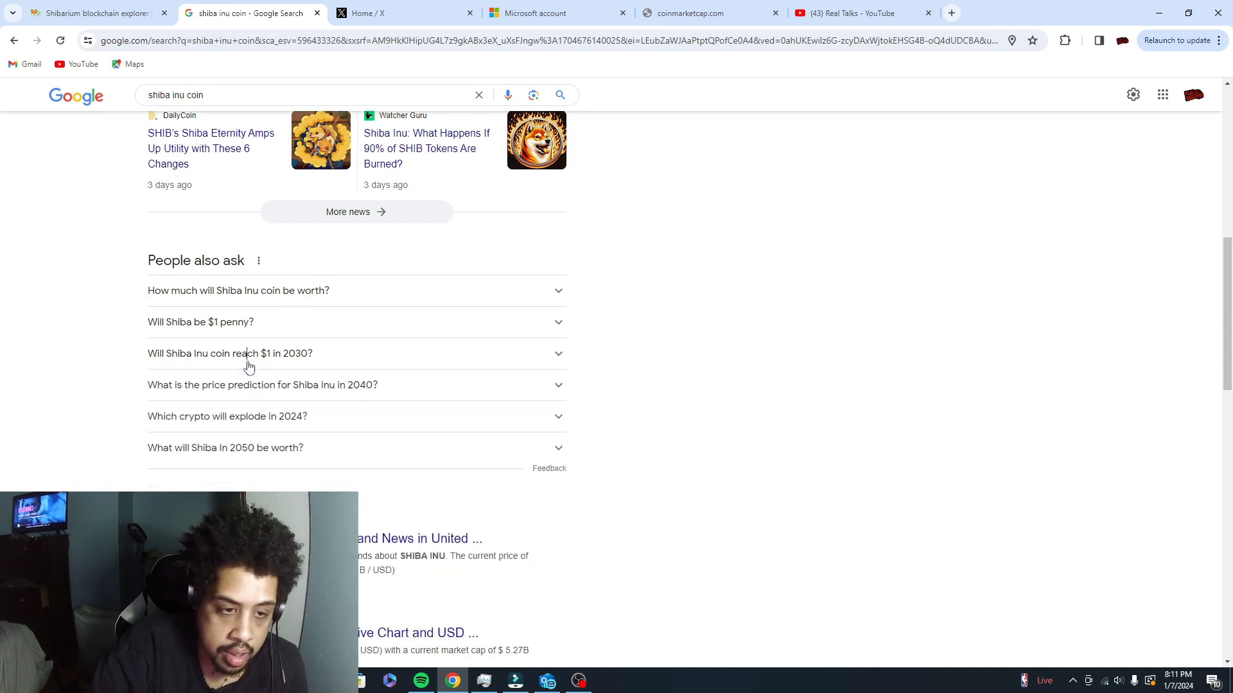
pyautogui.scroll(-3)
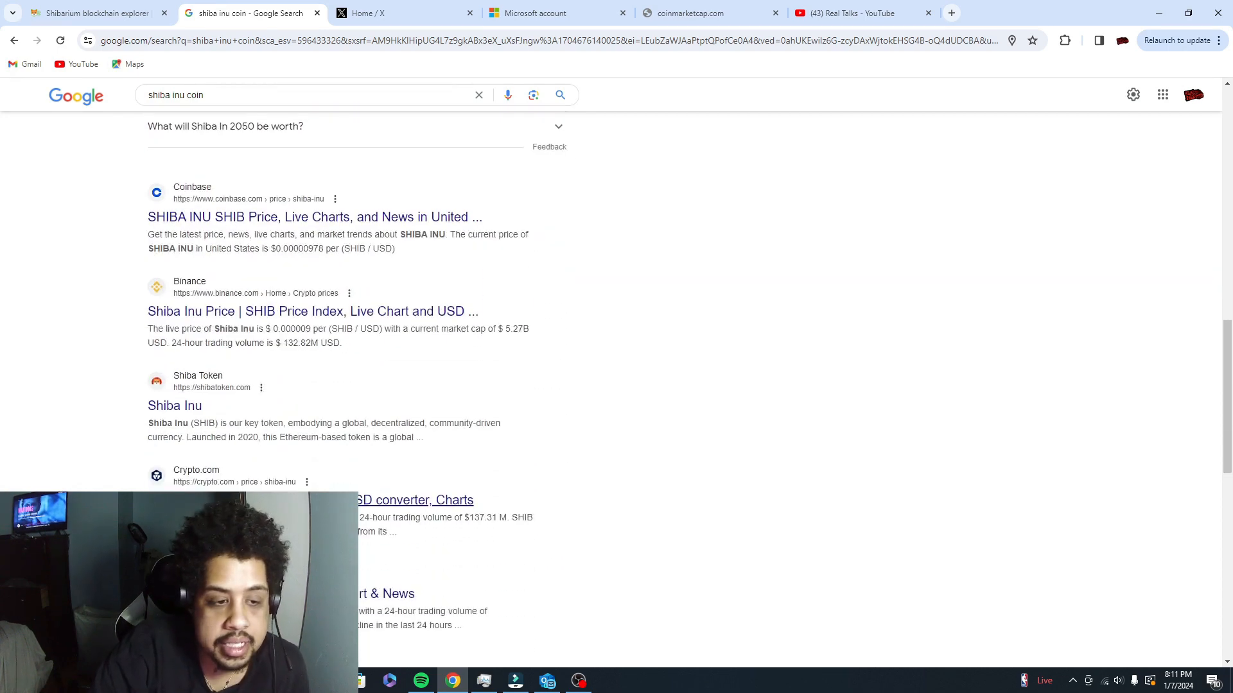
pyautogui.scroll(-3)
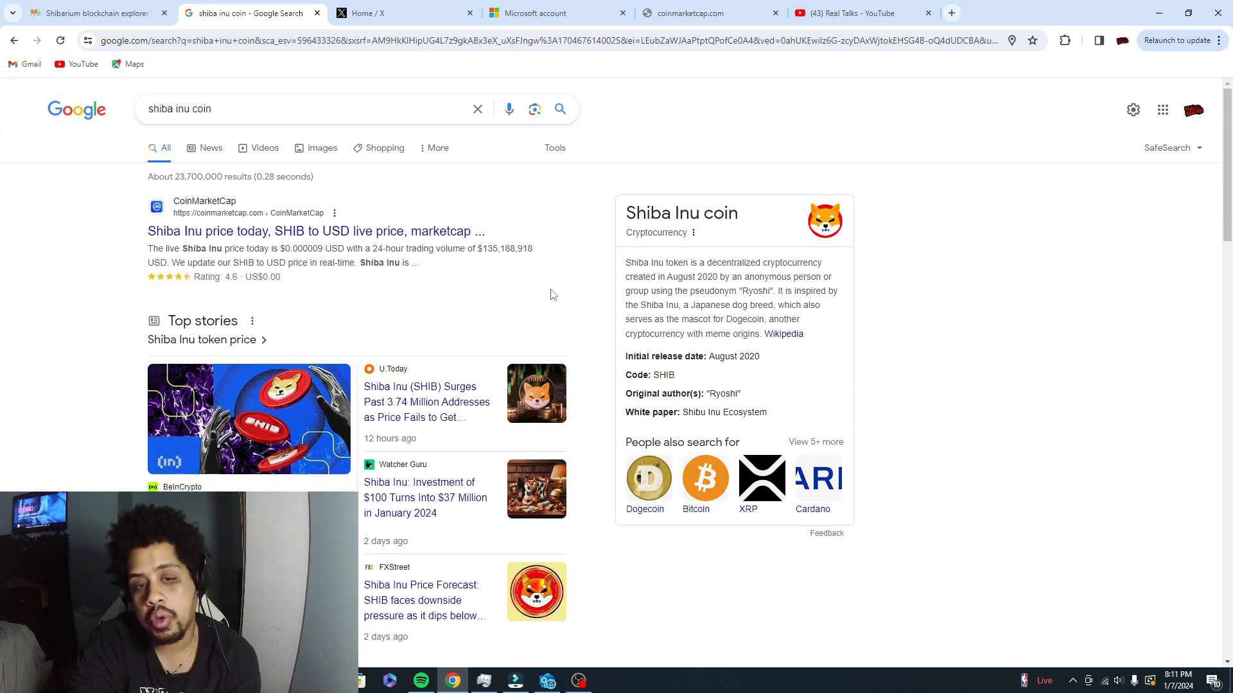
pyautogui.moveTo(386, 323)
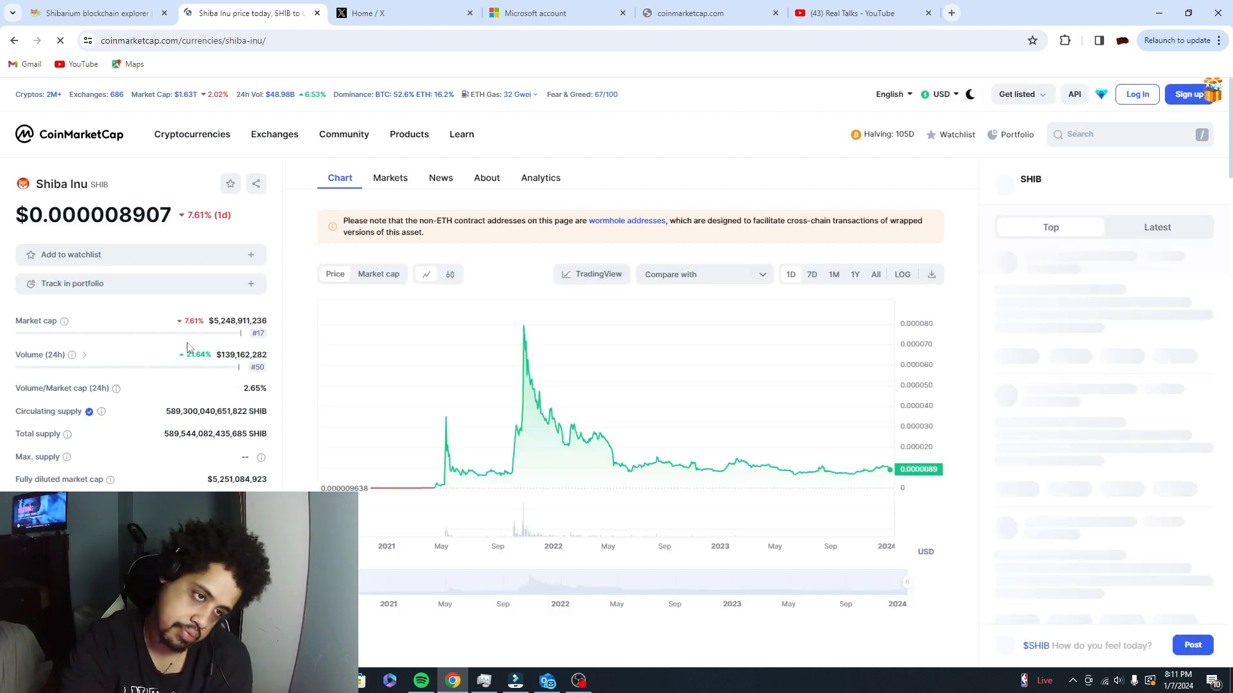
# - Land on CoinMarketCap's Shiba Inu page with SHIB price, market cap, supply and chart
pyautogui.click(790, 274)
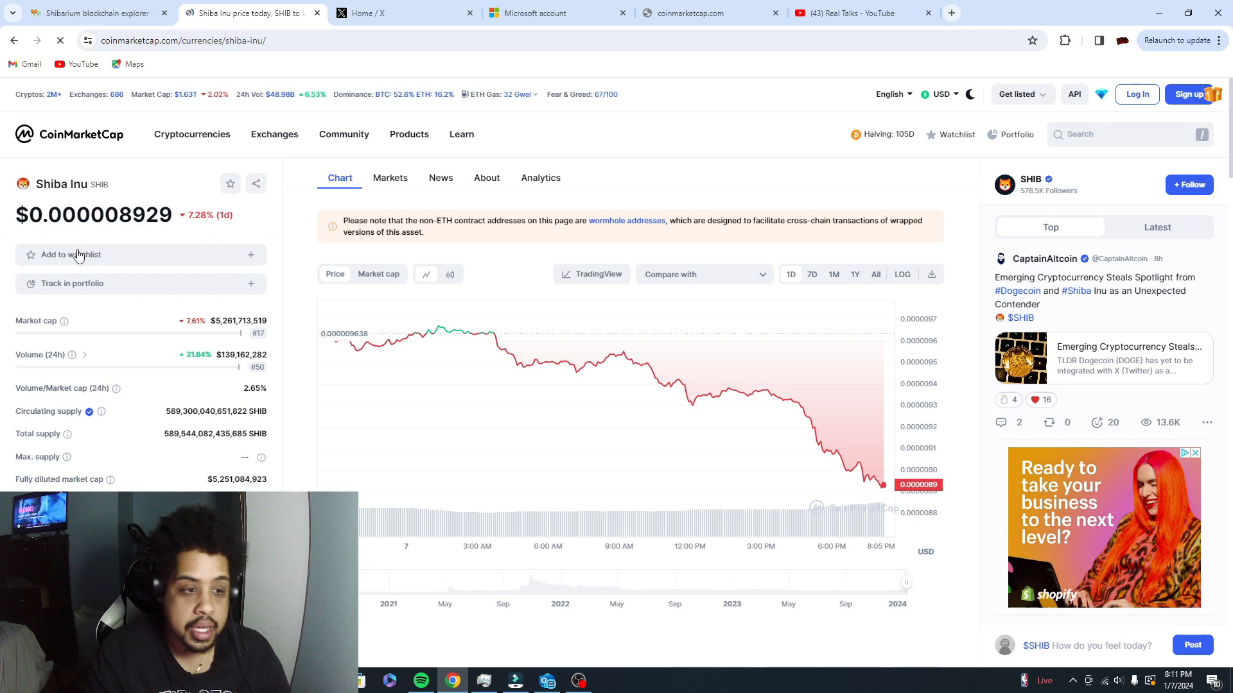
pyautogui.moveTo(65, 457)
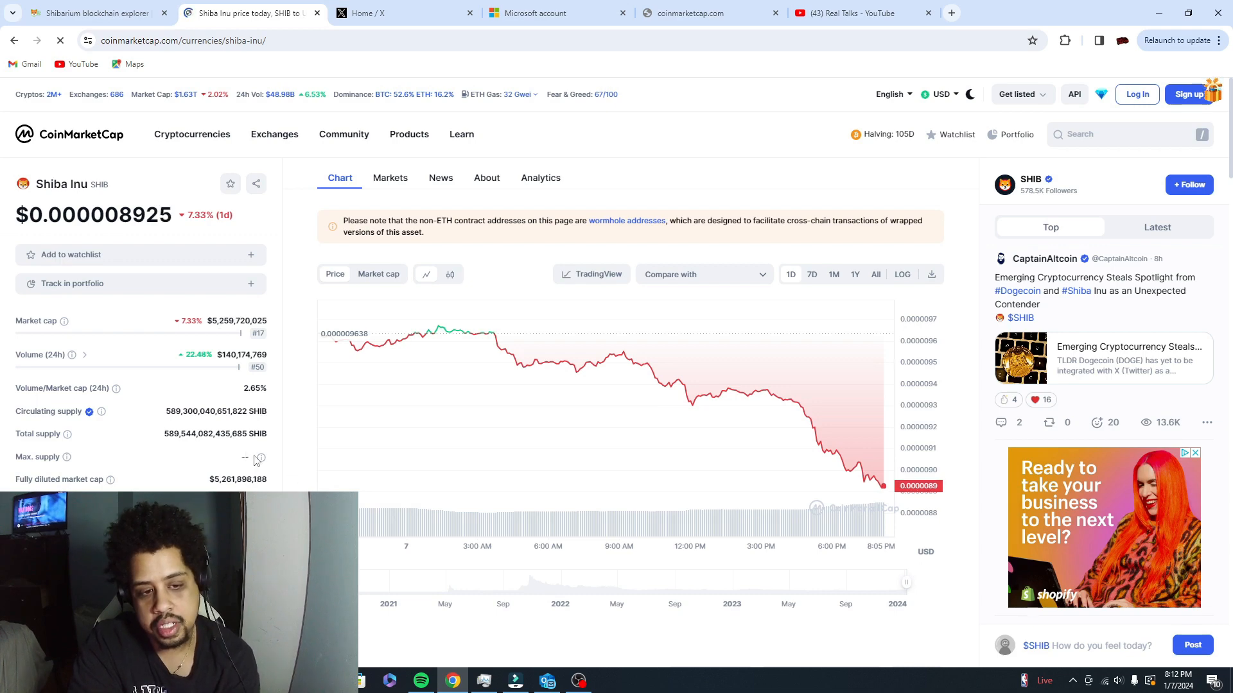
pyautogui.moveTo(259, 457)
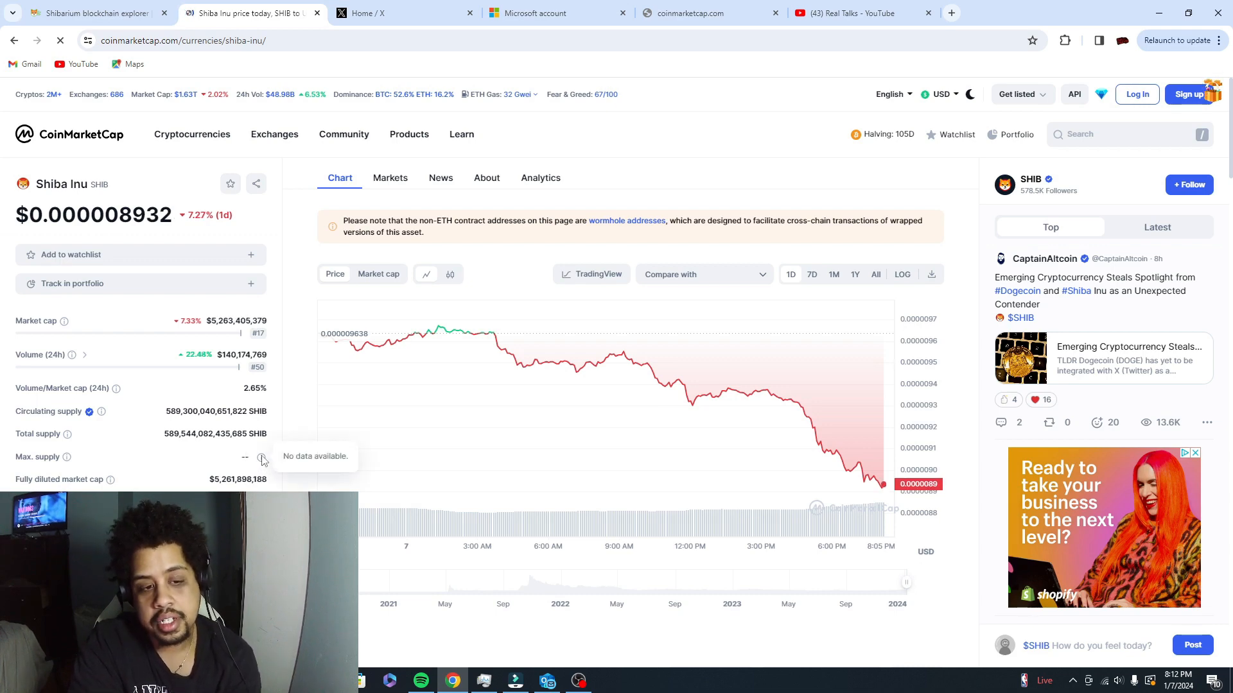
pyautogui.moveTo(261, 452)
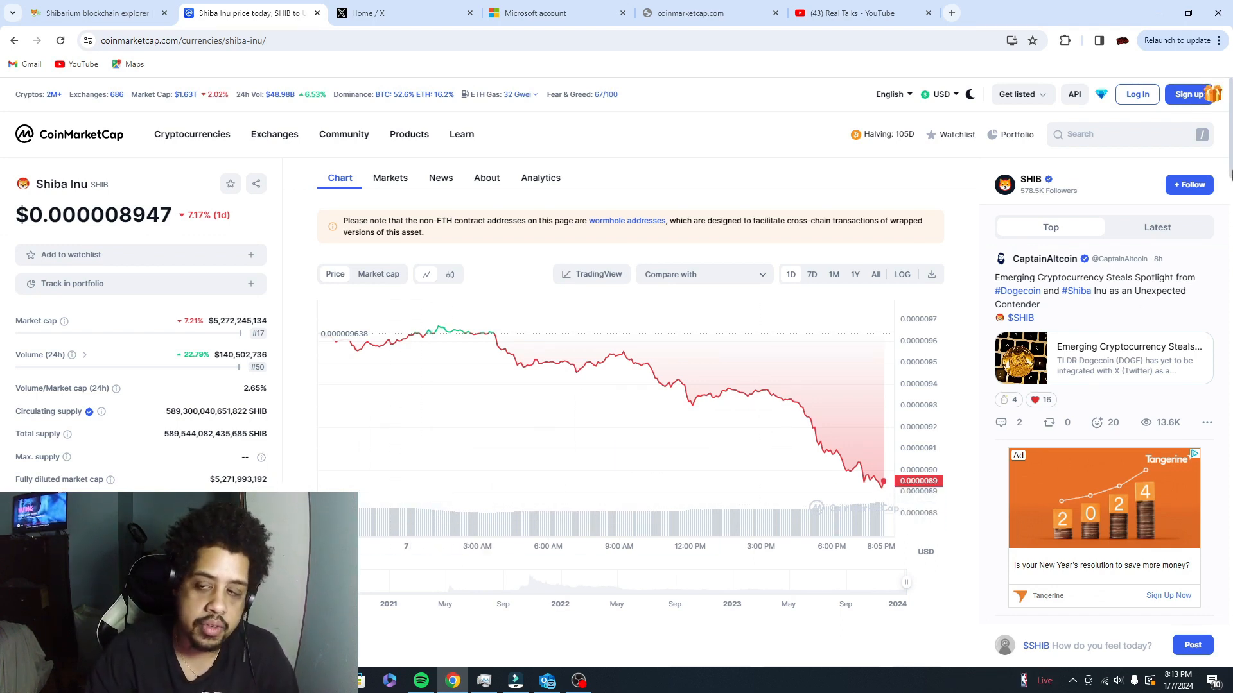
# - Reach the SHIB Markets table listing Binance, Coinbase and OKX pairs with prices and volumes
pyautogui.scroll(-3)
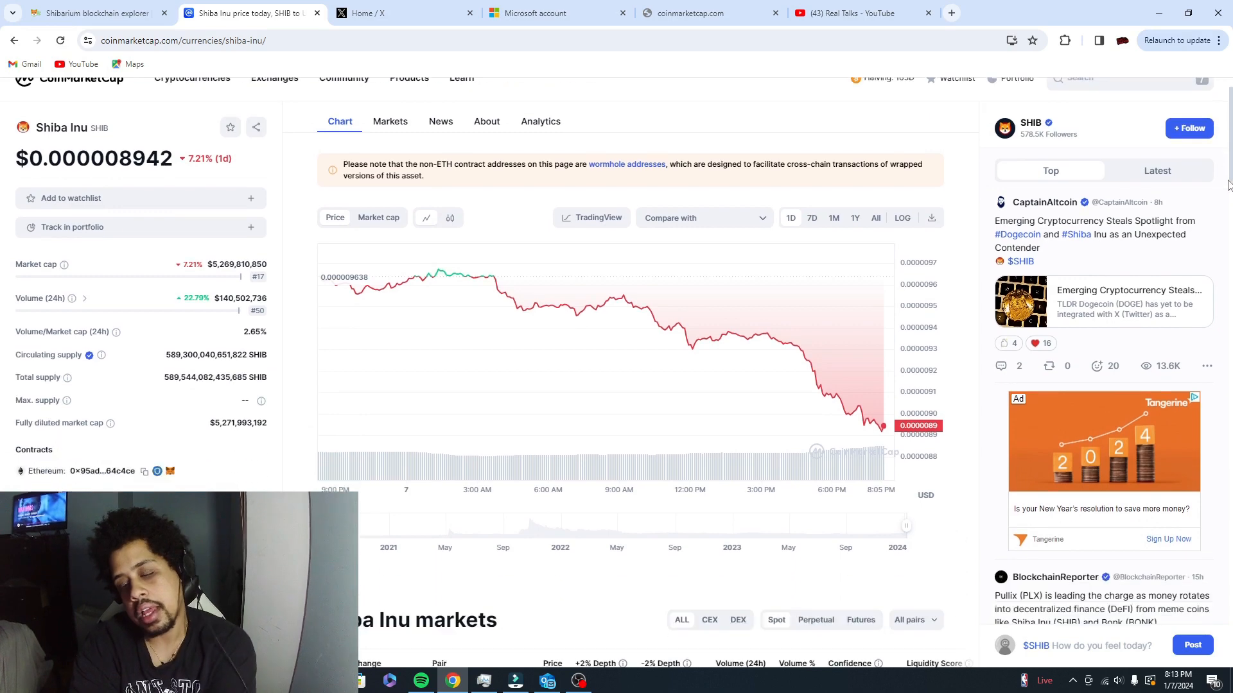
pyautogui.scroll(-3)
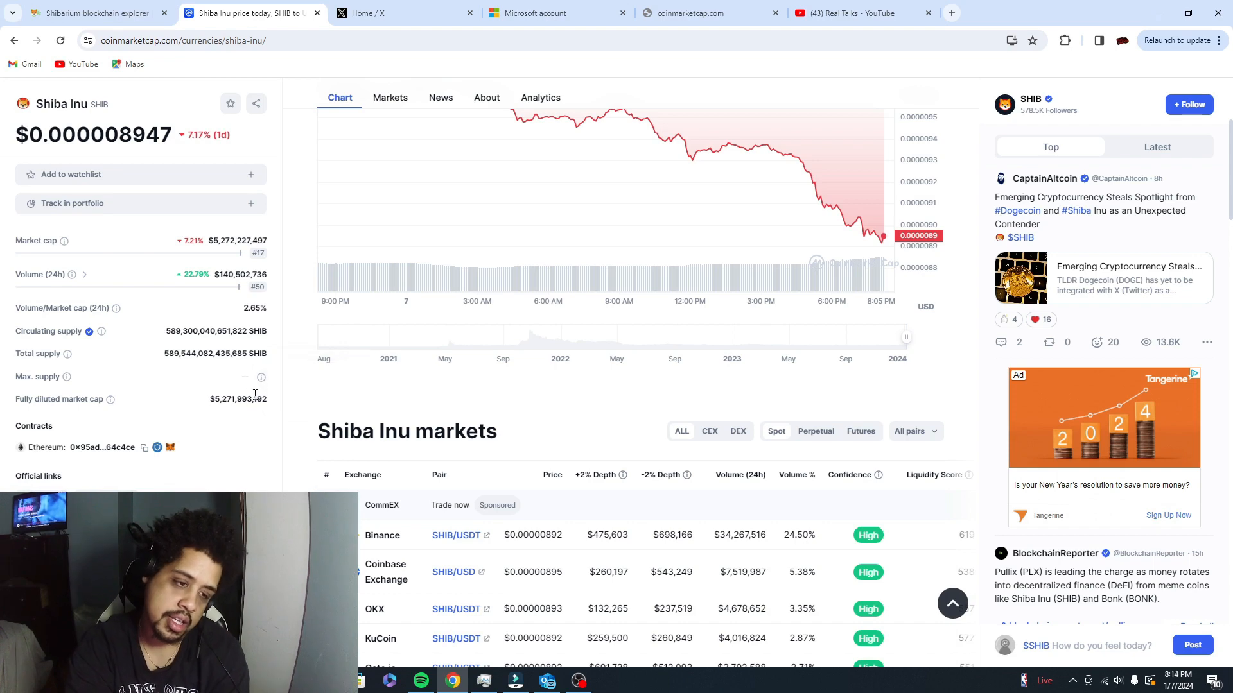
pyautogui.moveTo(260, 376)
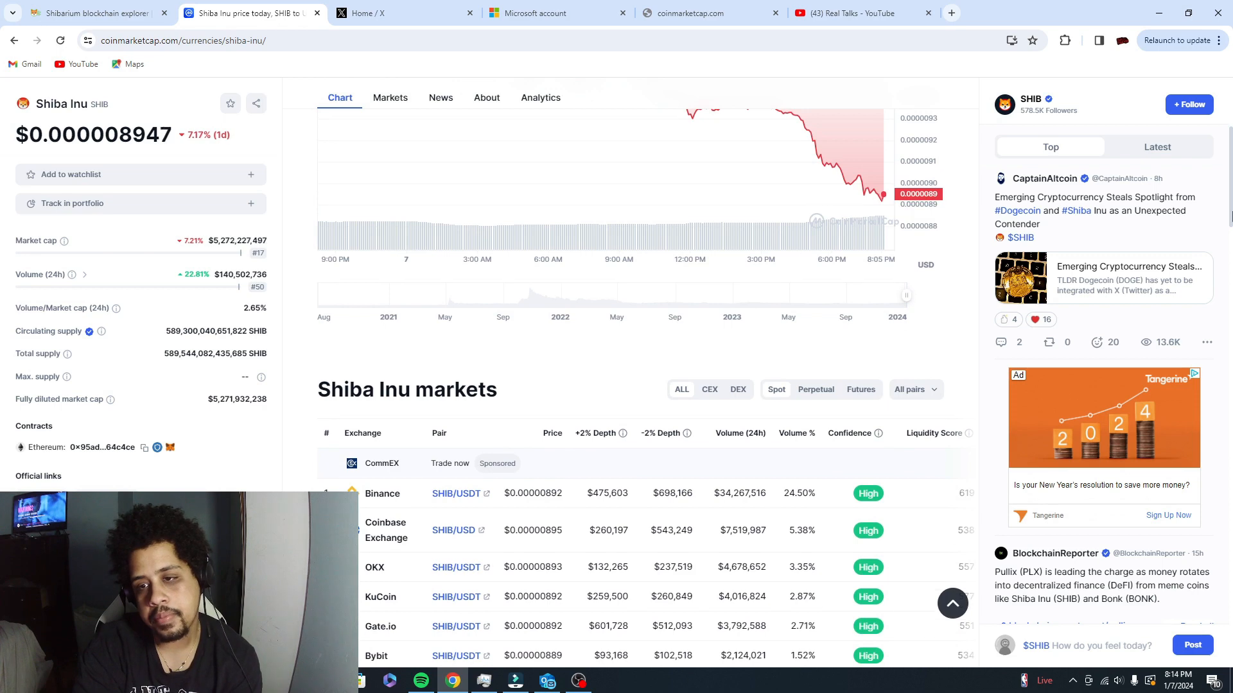
pyautogui.click(390, 98)
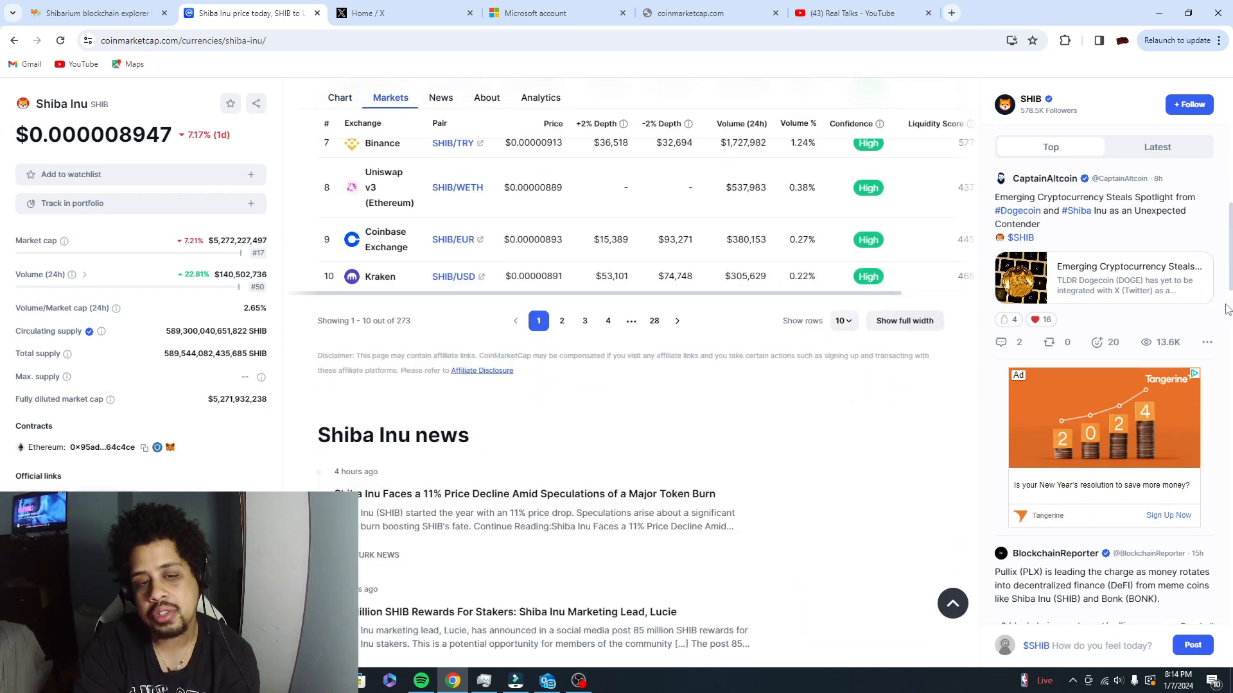
pyautogui.click(339, 97)
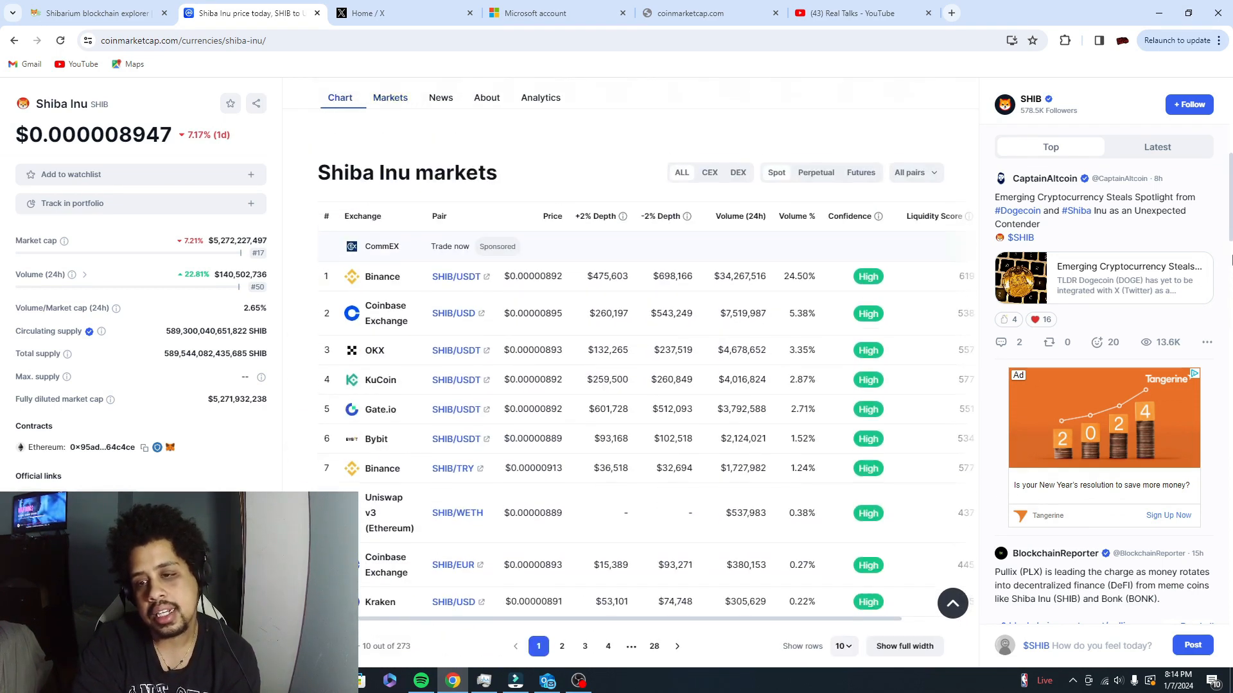
pyautogui.scroll(-3)
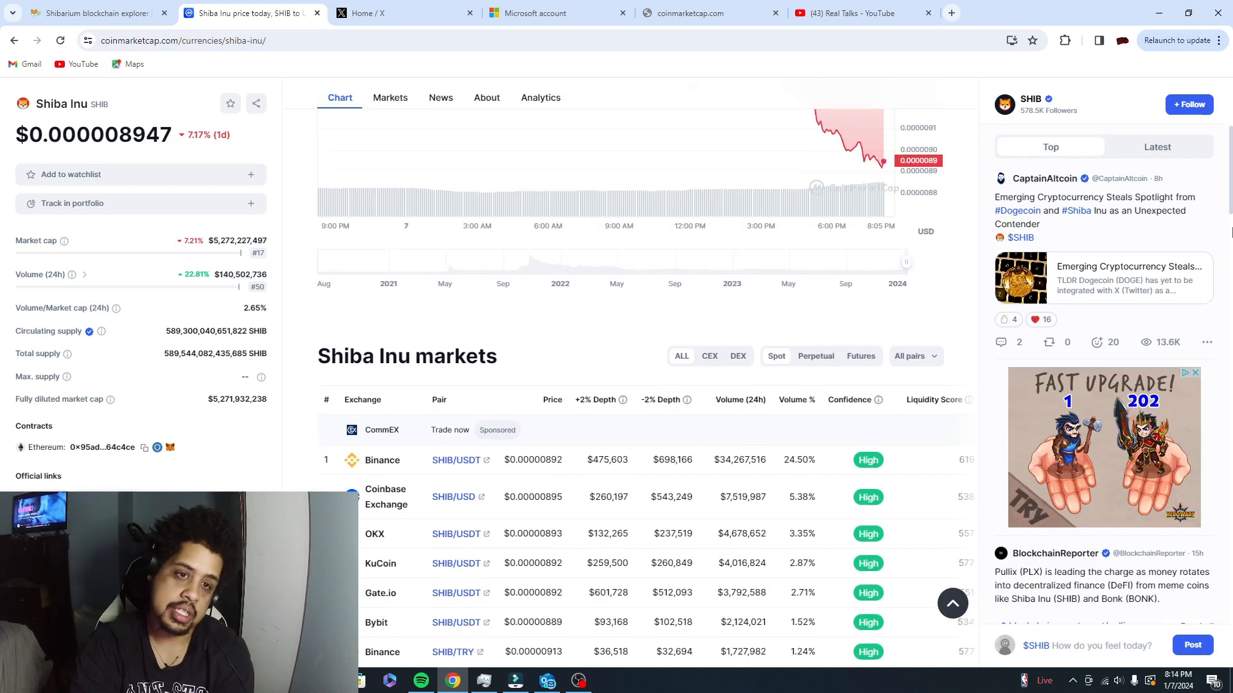